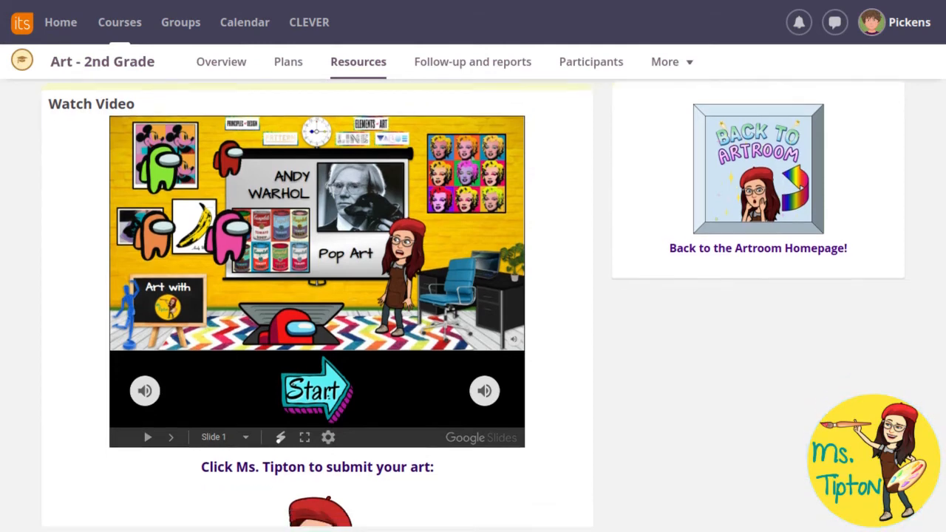
Step: Scroll the Warhol/Among Us assignment page down to the Answer assignment button
{"action": "scroll", "scroll_direction": "down", "scroll_amount": 3}
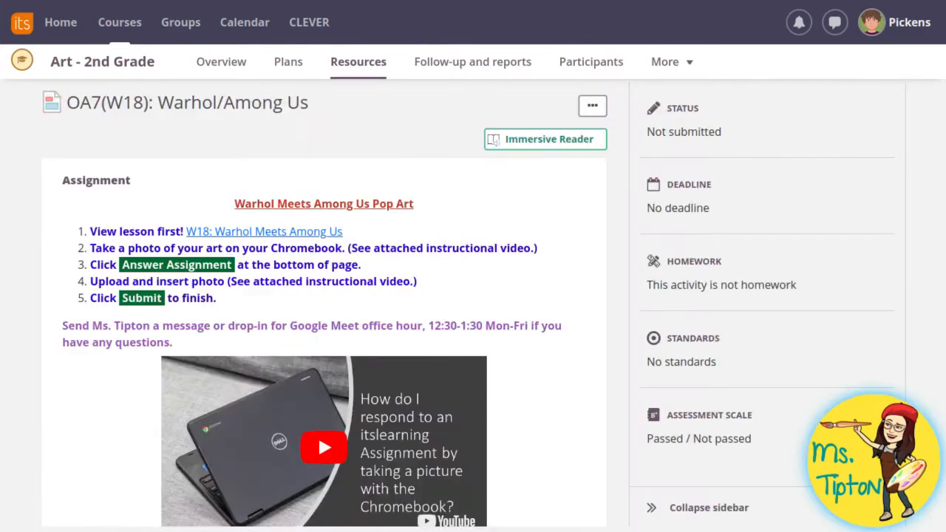
{"action": "scroll", "scroll_direction": "down", "scroll_amount": 3}
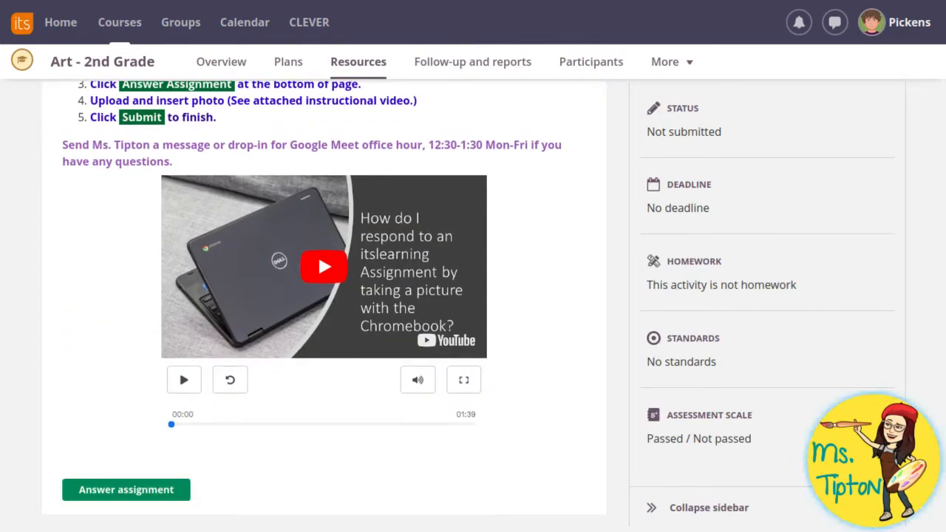
Step: Start answering the assignment, briefly showing then hiding its instructions
{"action": "left_click", "coordinate": [126, 489]}
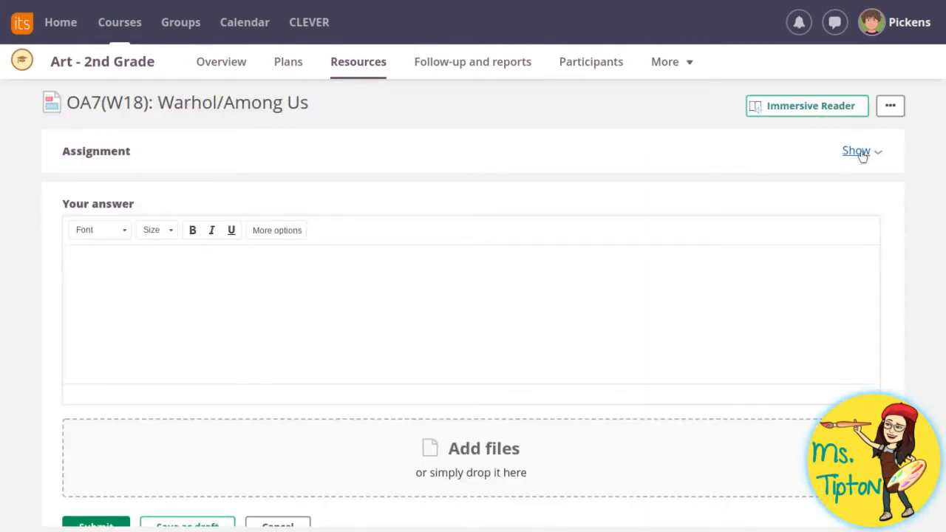
{"action": "left_click", "coordinate": [857, 151]}
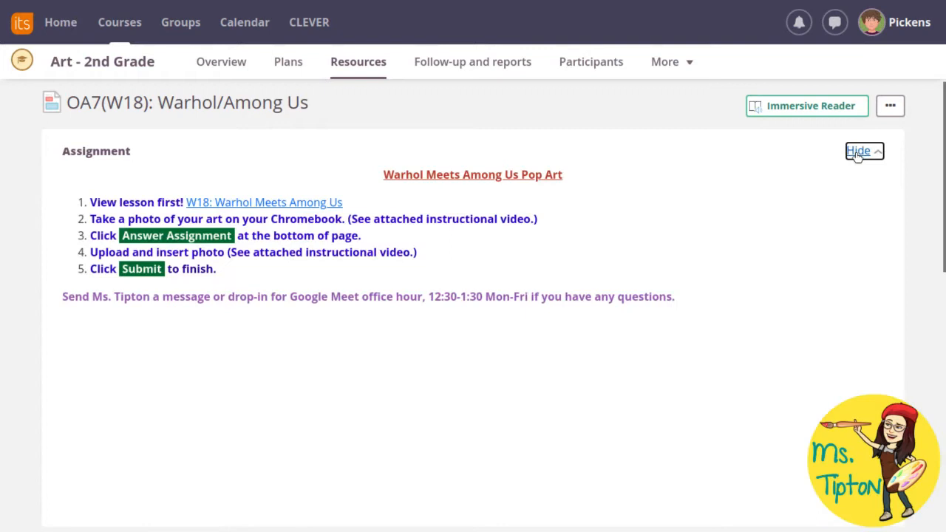
{"action": "left_click", "coordinate": [858, 150]}
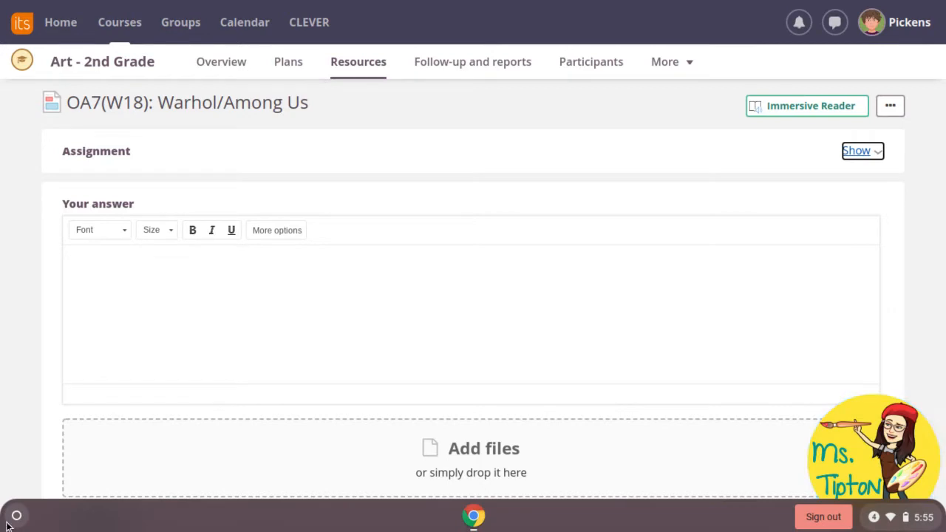
Step: Bring up the ChromeOS launcher with the full grid of installed apps
{"action": "left_click", "coordinate": [16, 516]}
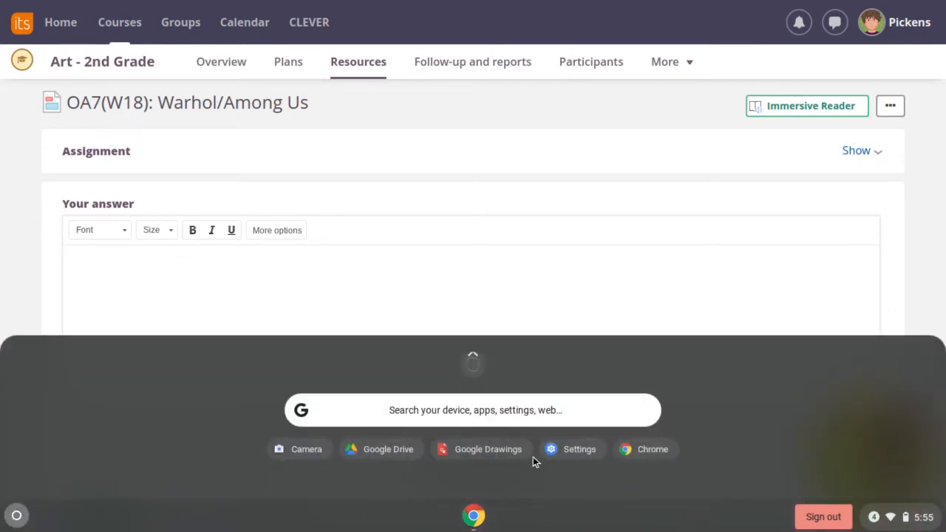
{"action": "mouse_move", "coordinate": [473, 364]}
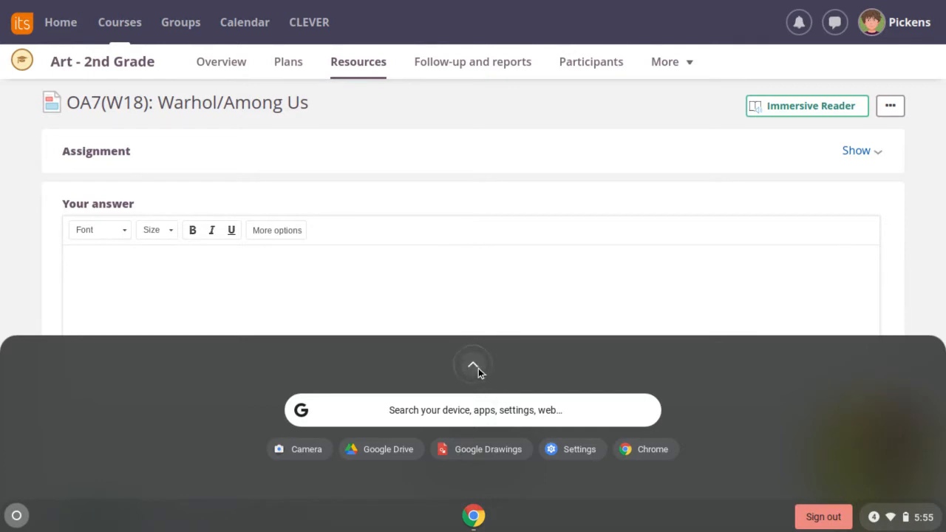
{"action": "left_click", "coordinate": [473, 363]}
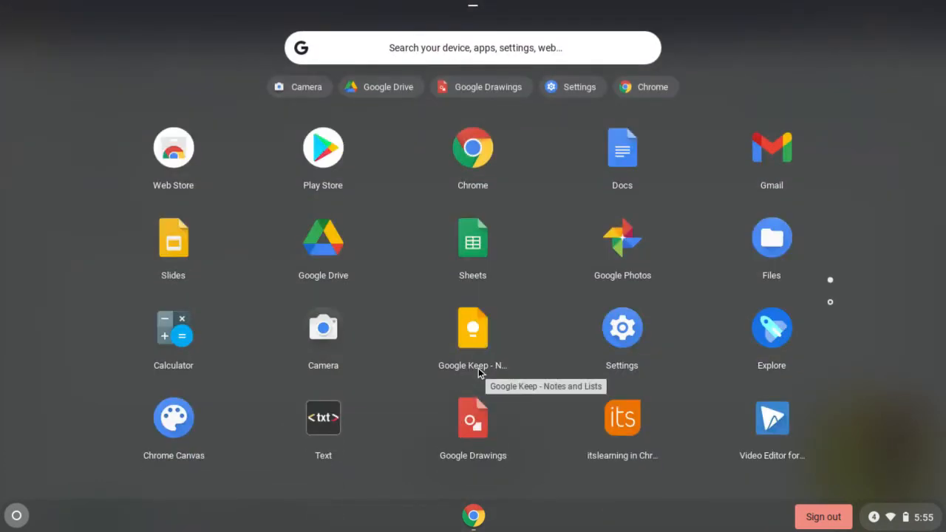
{"action": "mouse_move", "coordinate": [322, 340]}
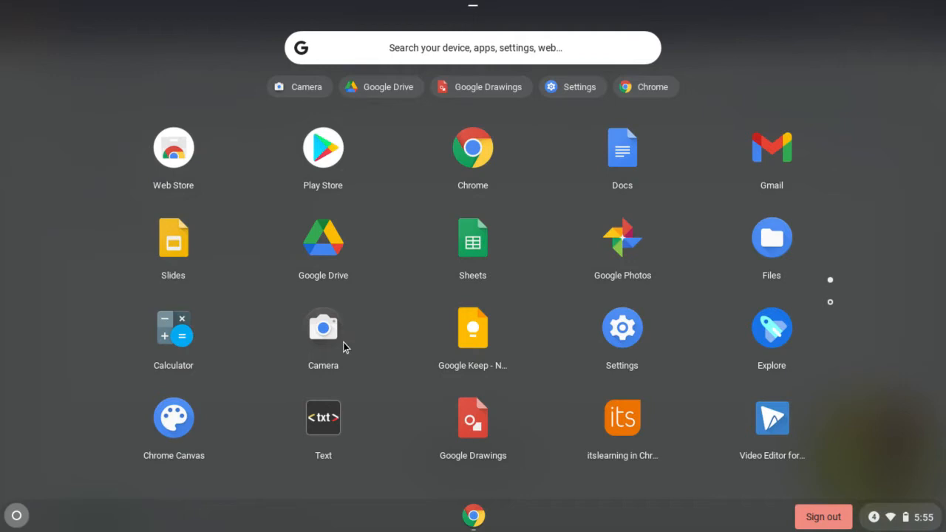
{"action": "mouse_move", "coordinate": [831, 303]}
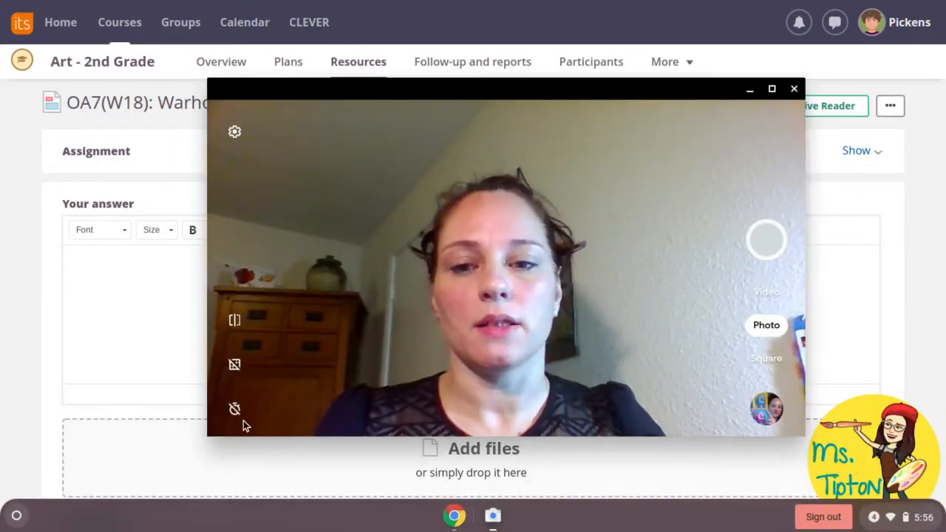
{"action": "mouse_move", "coordinate": [233, 363]}
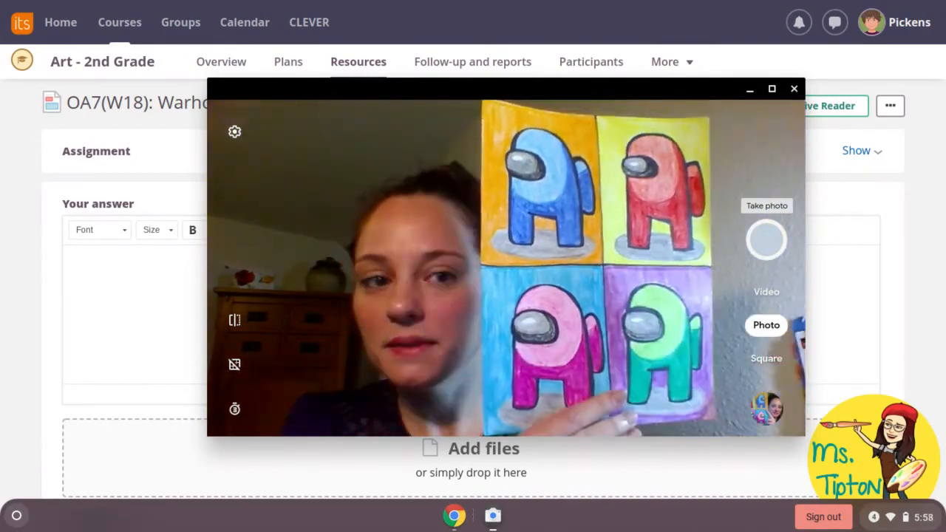
Step: Photograph the four Among Us pop art drawings with Camera, then close the preview and app
{"action": "left_click", "coordinate": [766, 240]}
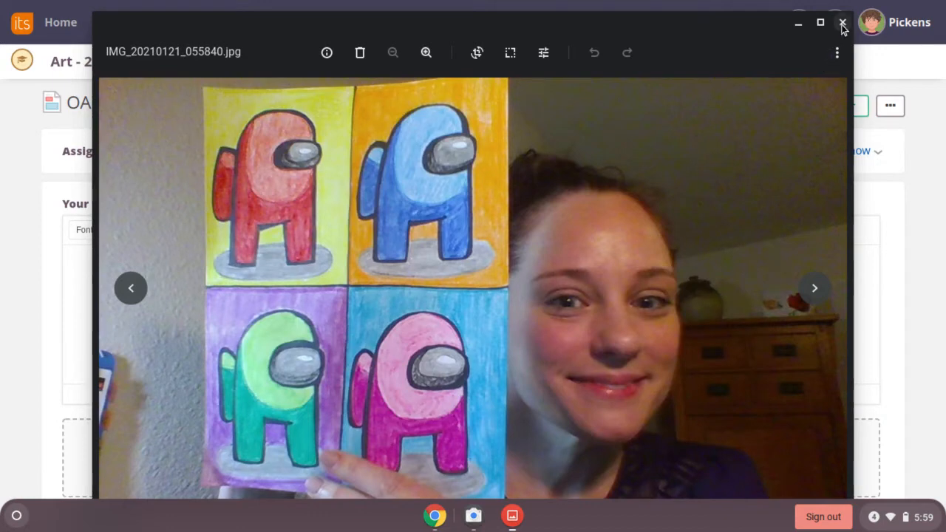
{"action": "left_click", "coordinate": [841, 23]}
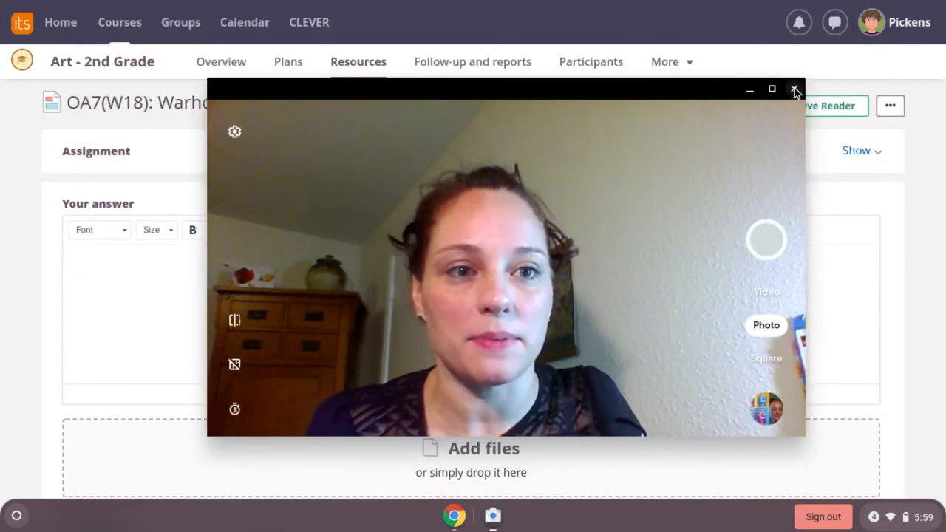
{"action": "left_click", "coordinate": [795, 89]}
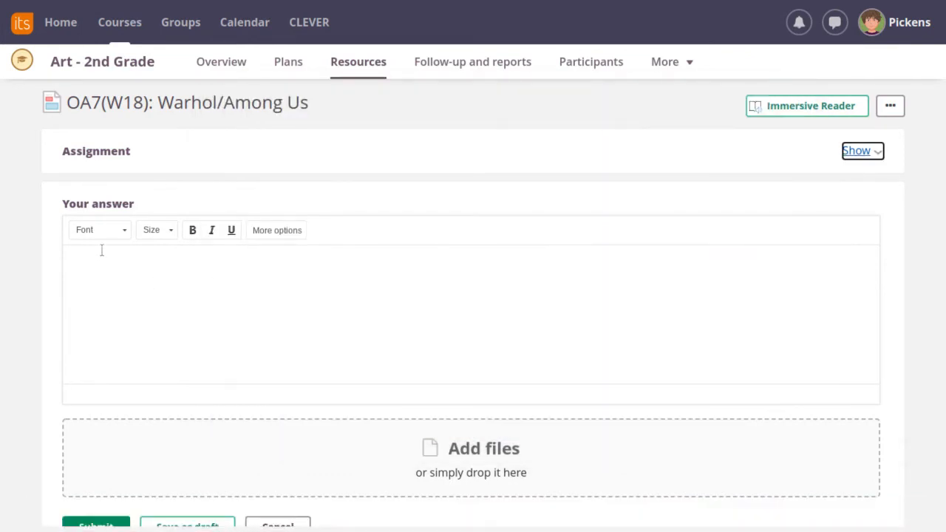
Step: Enter 'I had fun drawing my Among Us character. The red one is my favorite.' and expand the editor options
{"action": "type", "text": "I had fun drawing my Among Us character. The red one is my favorite."}
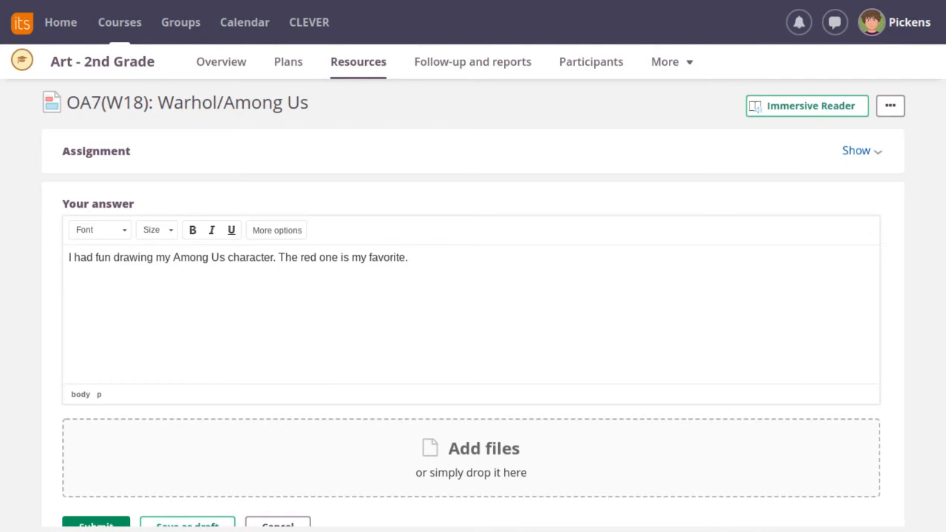
{"action": "key", "text": "Return"}
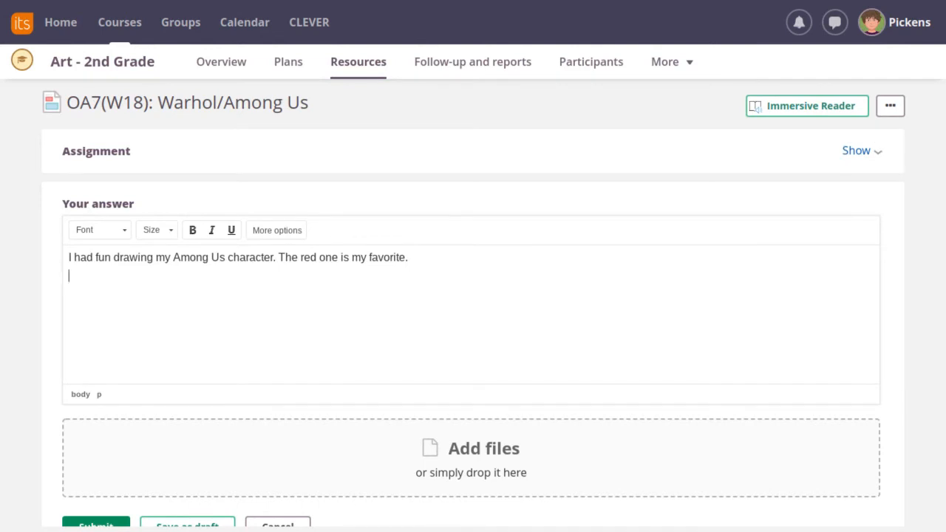
{"action": "mouse_move", "coordinate": [169, 121]}
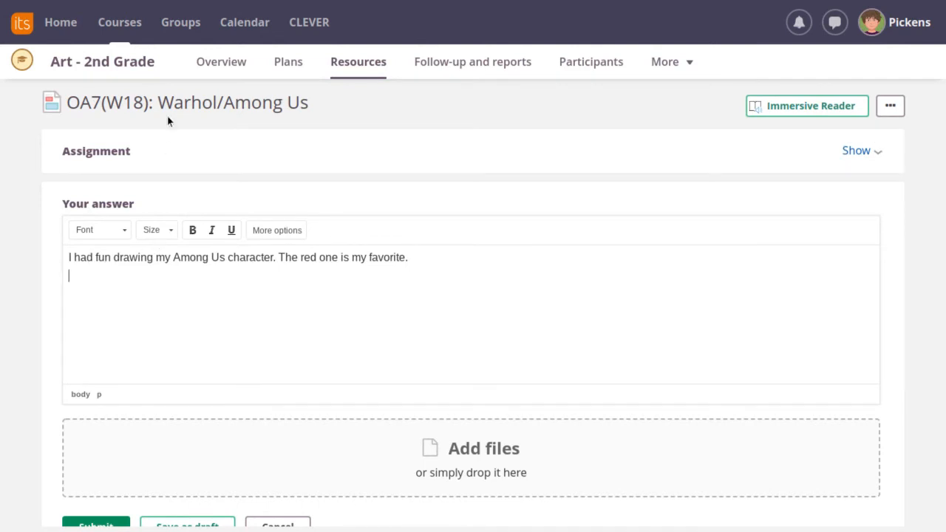
{"action": "mouse_move", "coordinate": [273, 225]}
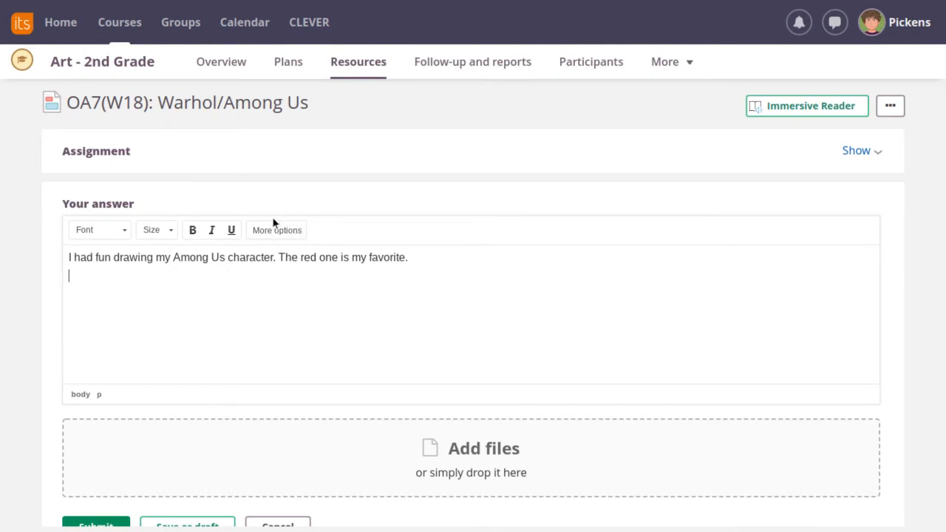
{"action": "left_click", "coordinate": [275, 231]}
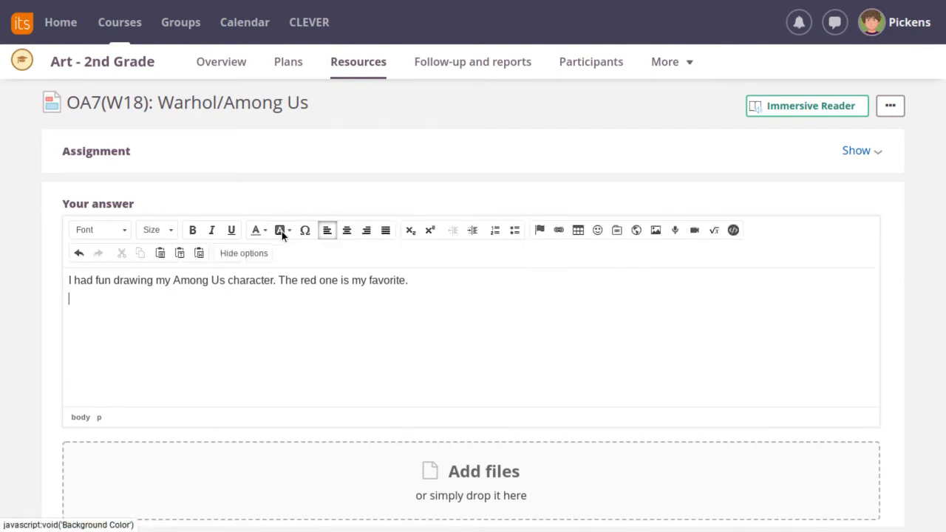
{"action": "mouse_move", "coordinate": [381, 245]}
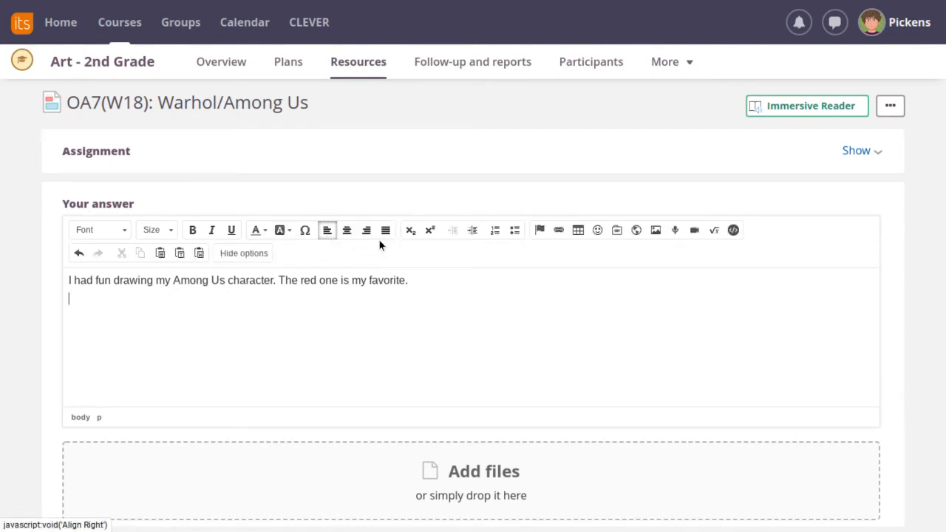
{"action": "mouse_move", "coordinate": [657, 231]}
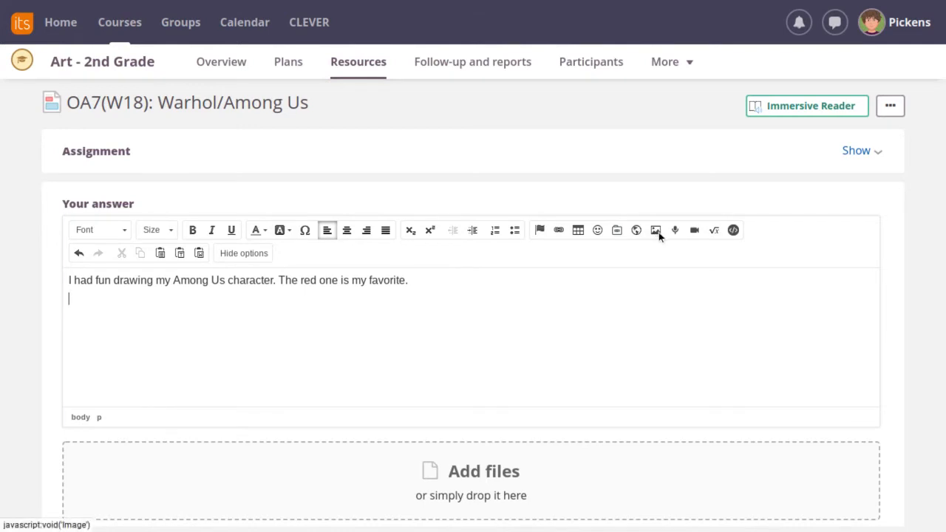
Step: Begin inserting an image via Upload and insert, reaching the device file chooser
{"action": "left_click", "coordinate": [654, 230]}
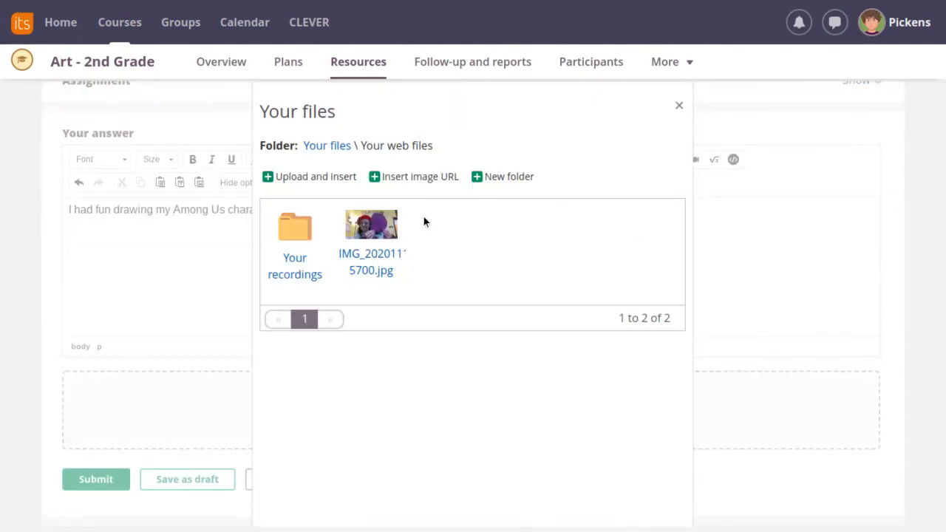
{"action": "mouse_move", "coordinate": [411, 218]}
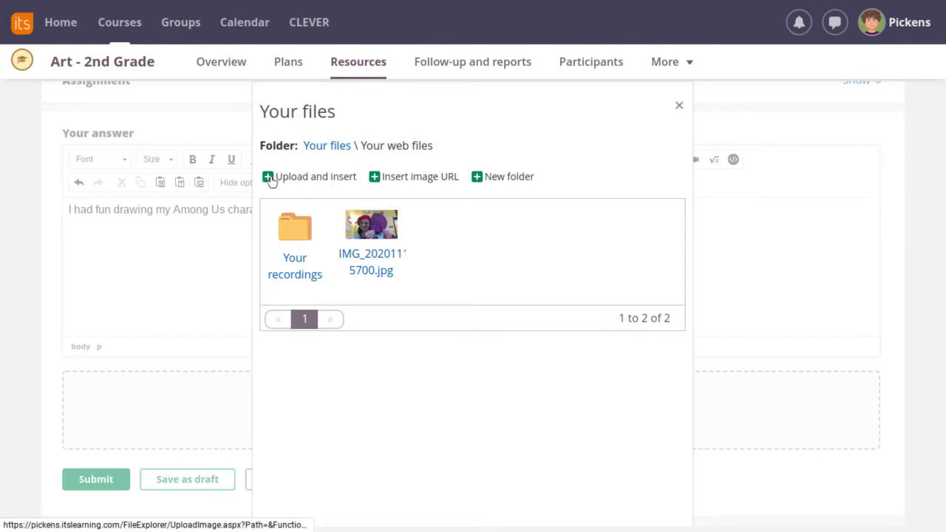
{"action": "left_click", "coordinate": [309, 176]}
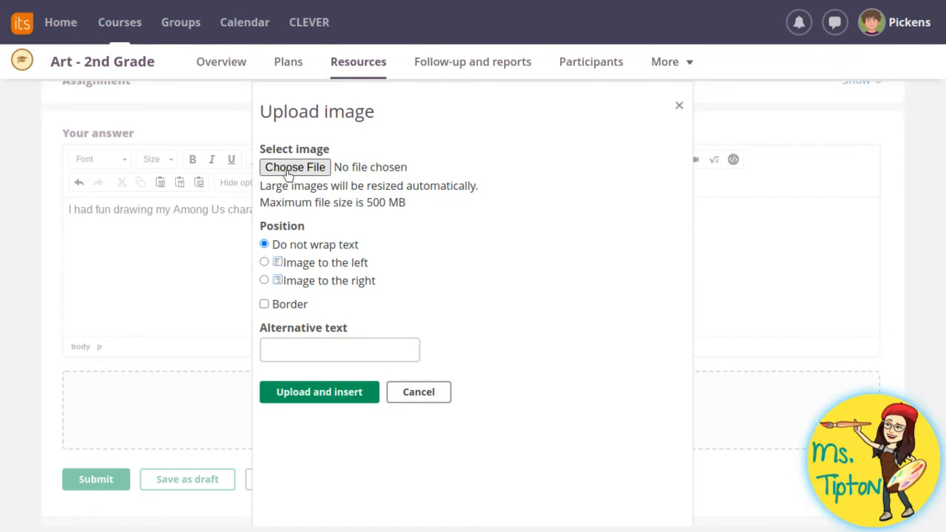
{"action": "left_click", "coordinate": [294, 167]}
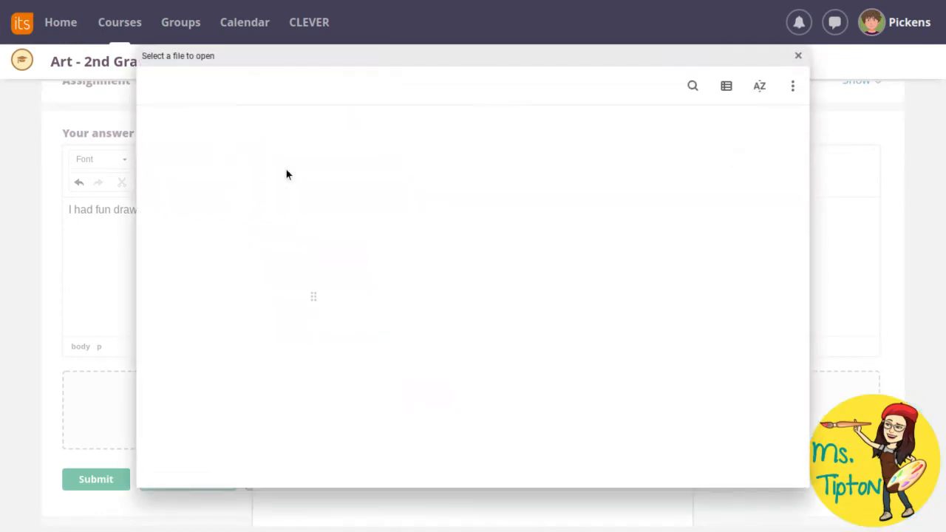
Step: Select IMG_20210121_055840.jpg from the device Images as the file to upload
{"action": "left_click", "coordinate": [195, 142]}
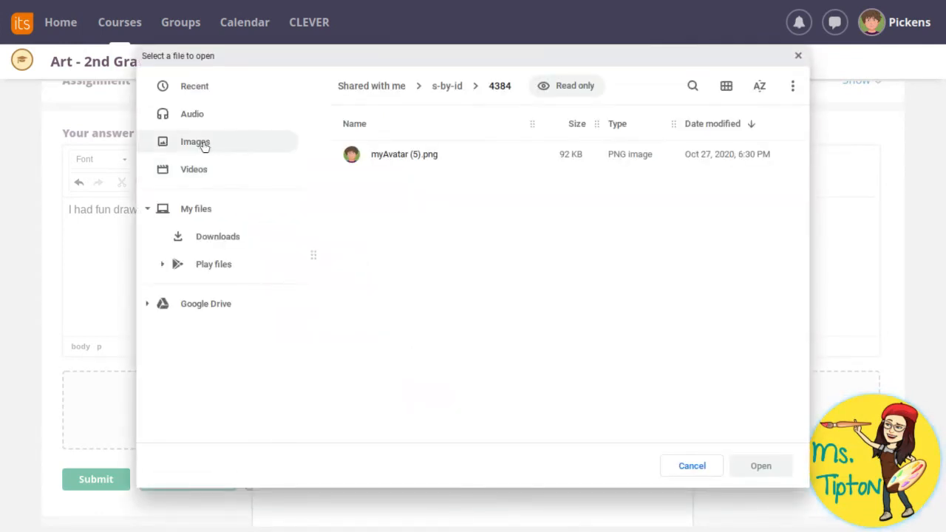
{"action": "left_click", "coordinate": [195, 142]}
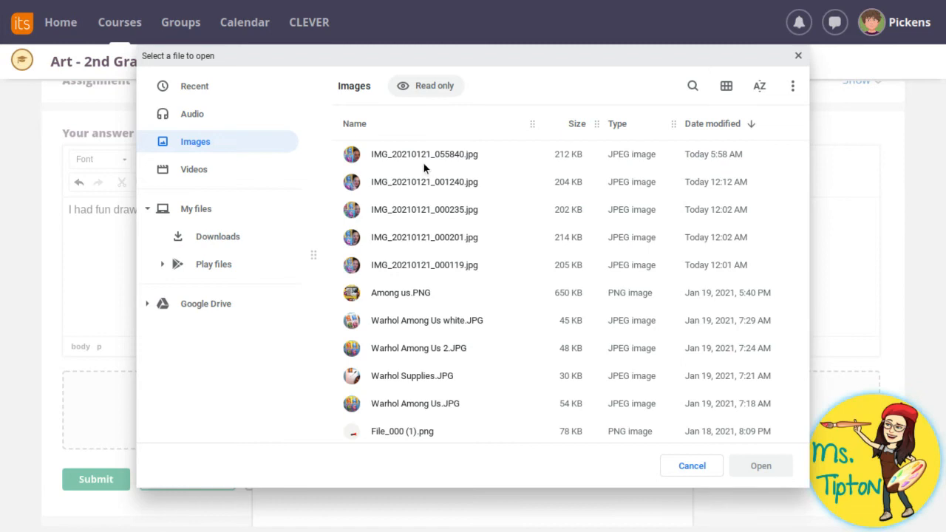
{"action": "mouse_move", "coordinate": [516, 167]}
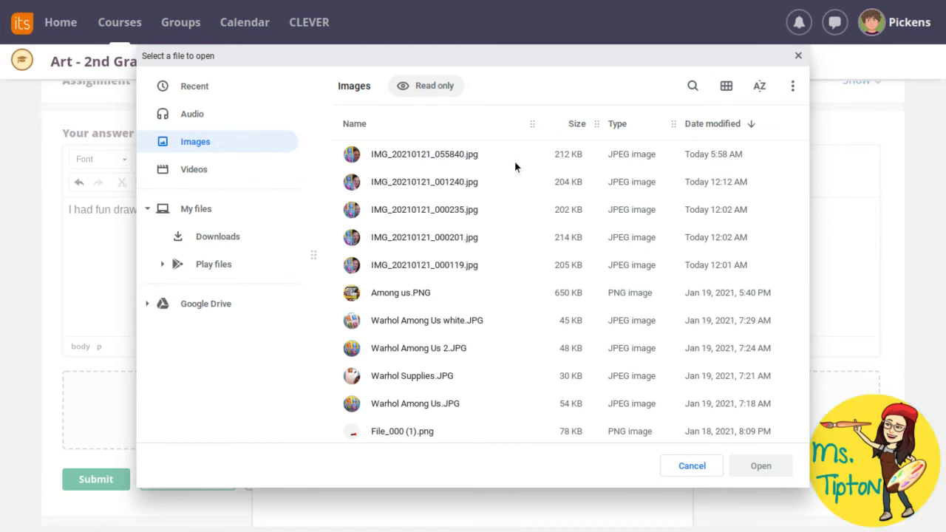
{"action": "mouse_move", "coordinate": [722, 156]}
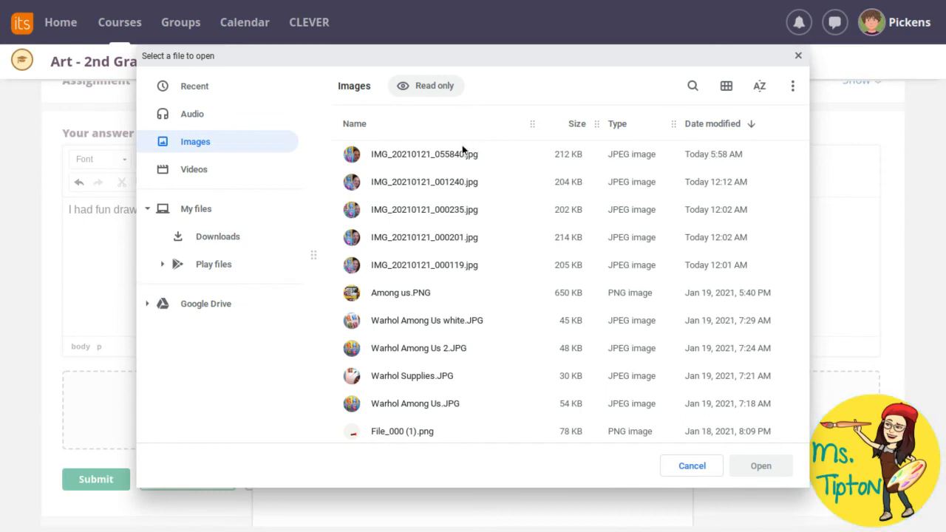
{"action": "left_click", "coordinate": [424, 154]}
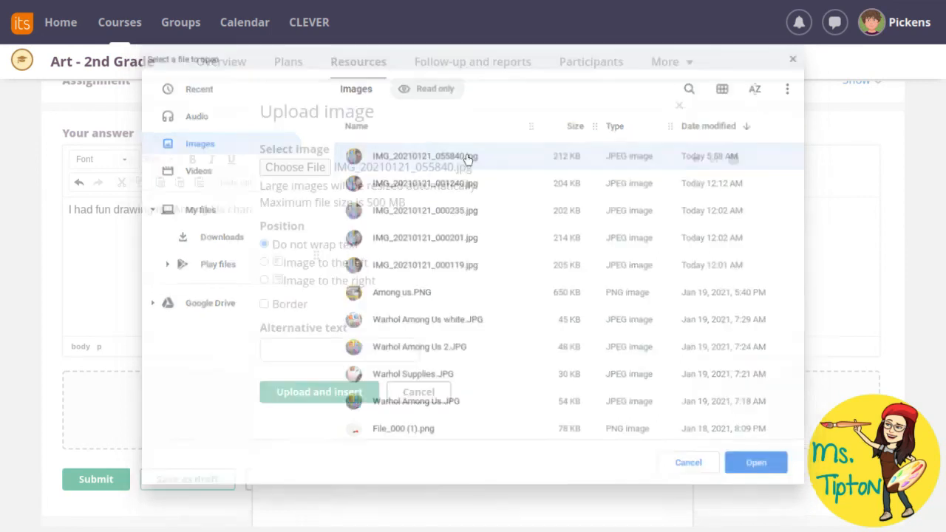
{"action": "left_click", "coordinate": [755, 461]}
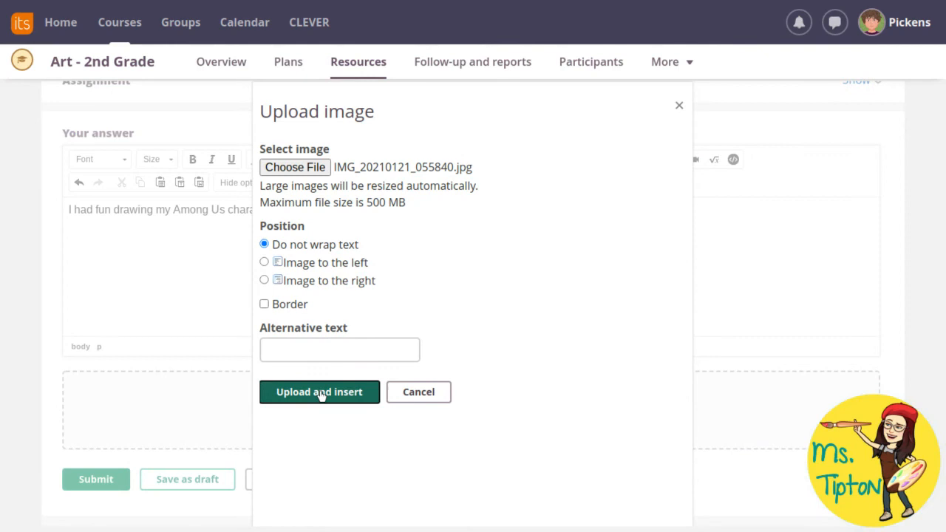
Step: Upload the photo and insert the resized version into the answer below the comment
{"action": "left_click", "coordinate": [319, 391]}
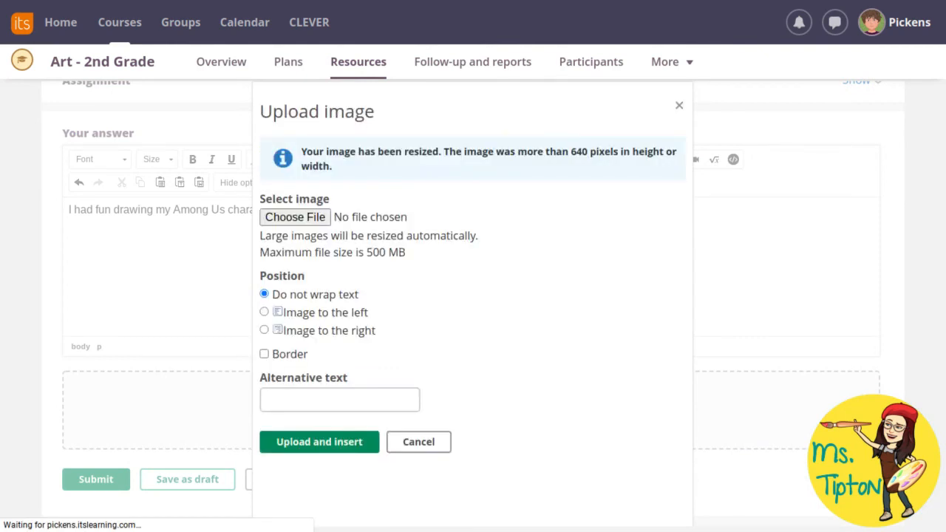
{"action": "left_click", "coordinate": [319, 440]}
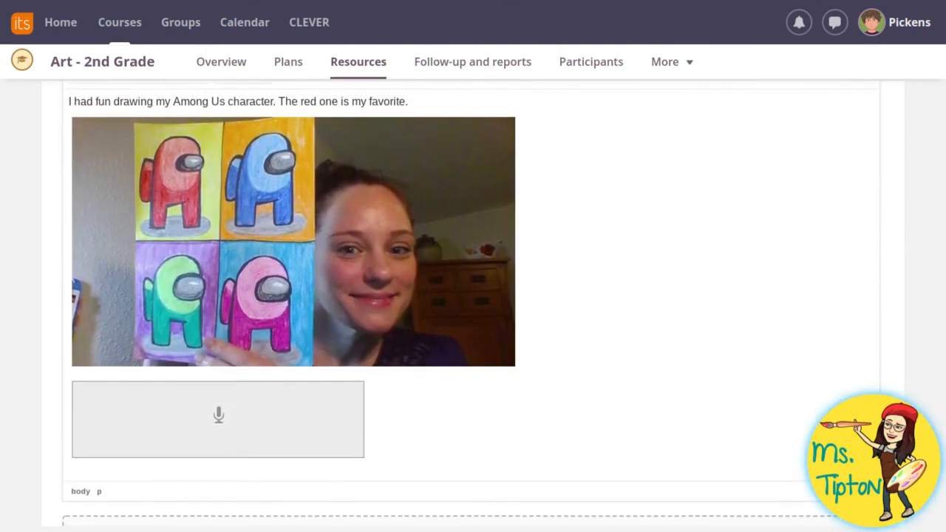
Step: Submit the answer with the comment and artwork photo
{"action": "scroll", "scroll_direction": "down", "scroll_amount": 3}
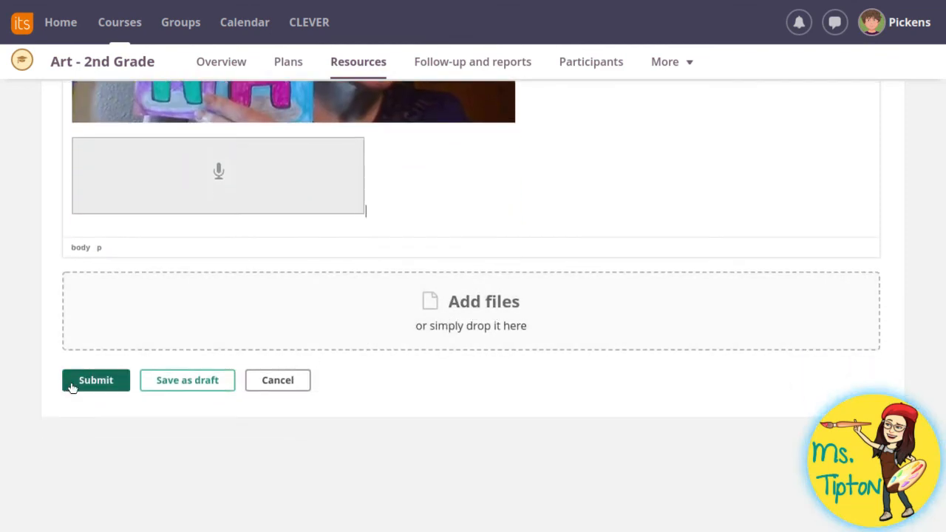
{"action": "left_click", "coordinate": [95, 380]}
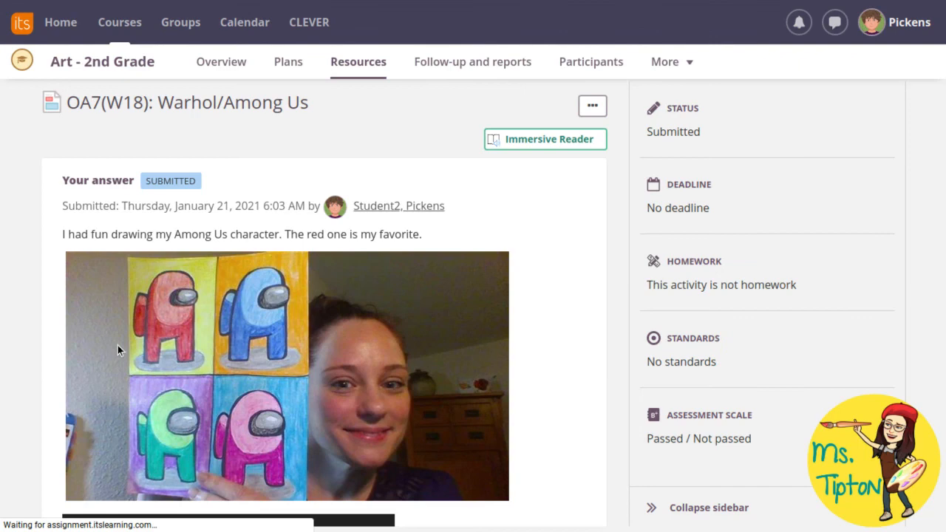